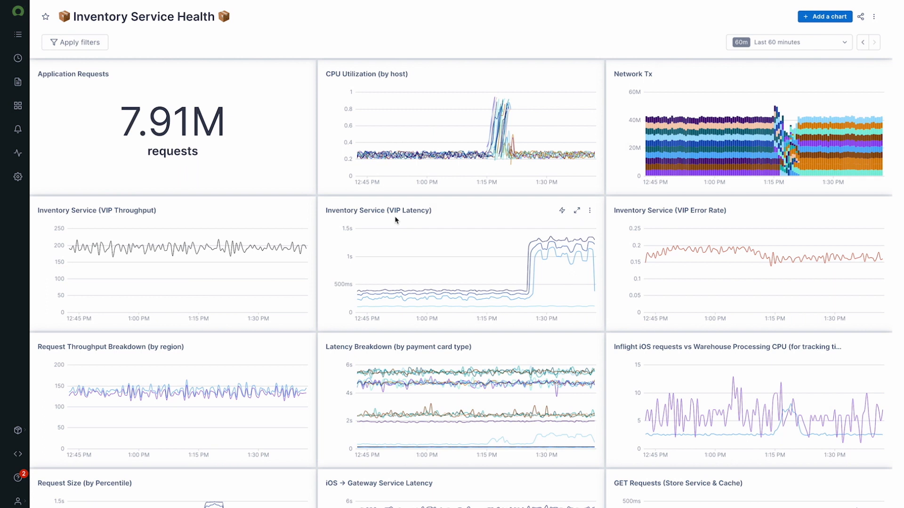
pyautogui.moveTo(409, 224)
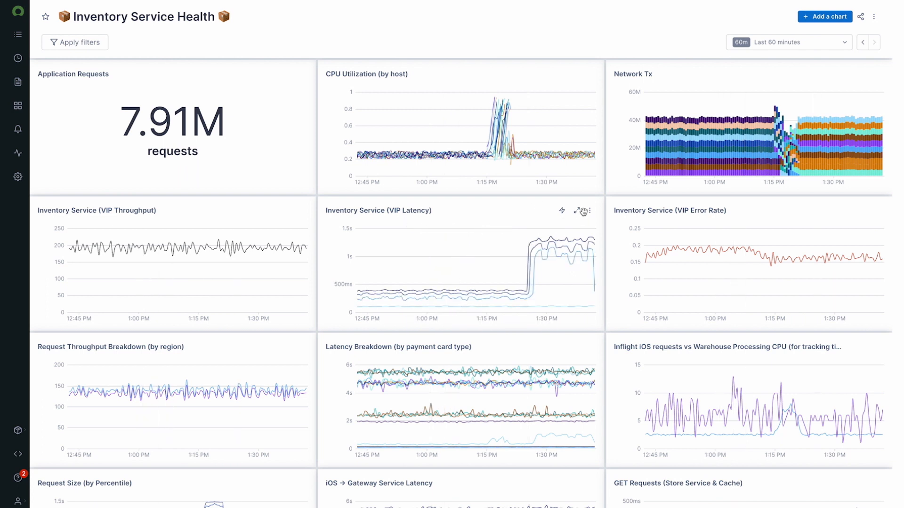
pyautogui.moveTo(577, 210)
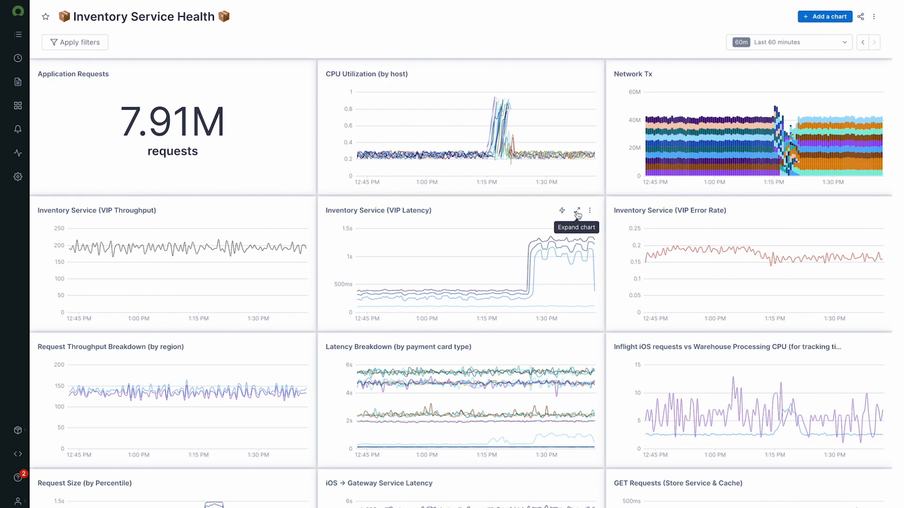
# Expand the VIP Latency chart and group its latency query by service.version
pyautogui.click(577, 210)
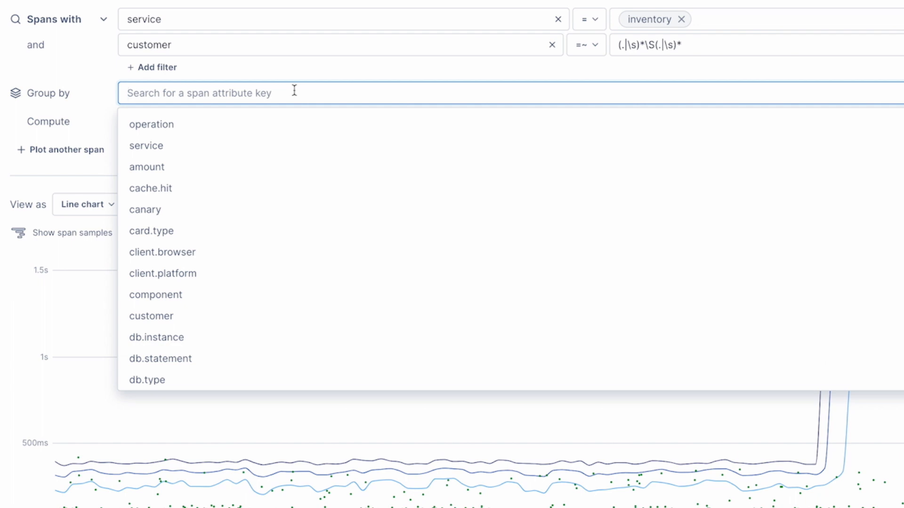
pyautogui.write('service')
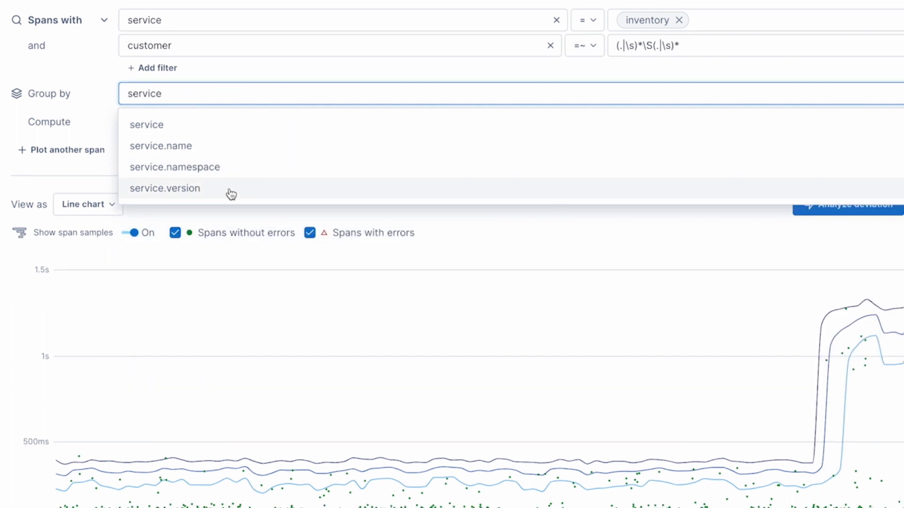
pyautogui.click(165, 188)
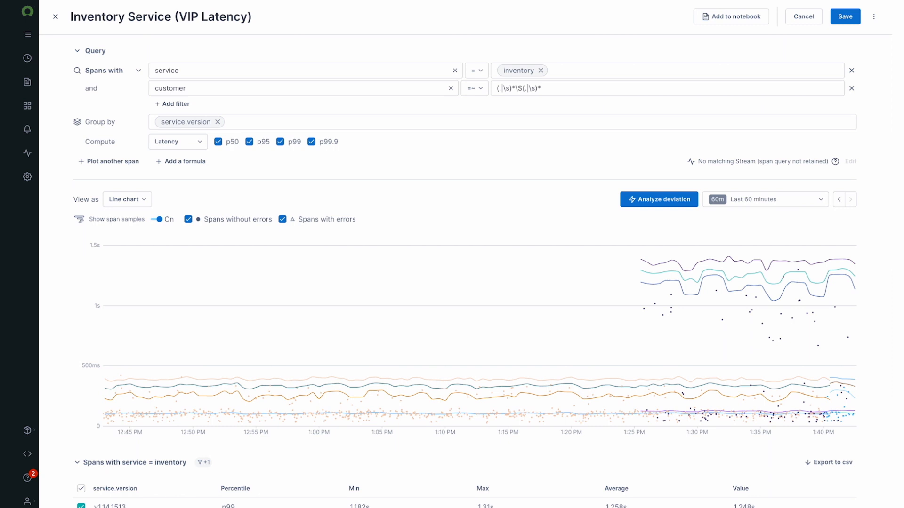
# Turn off 'Spans without errors' so only erroring span samples remain shown
pyautogui.click(188, 220)
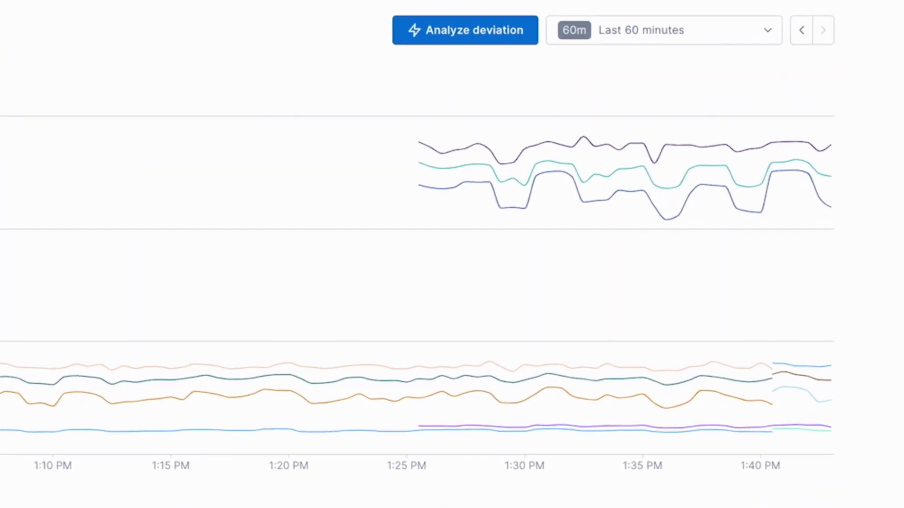
pyautogui.moveTo(477, 187)
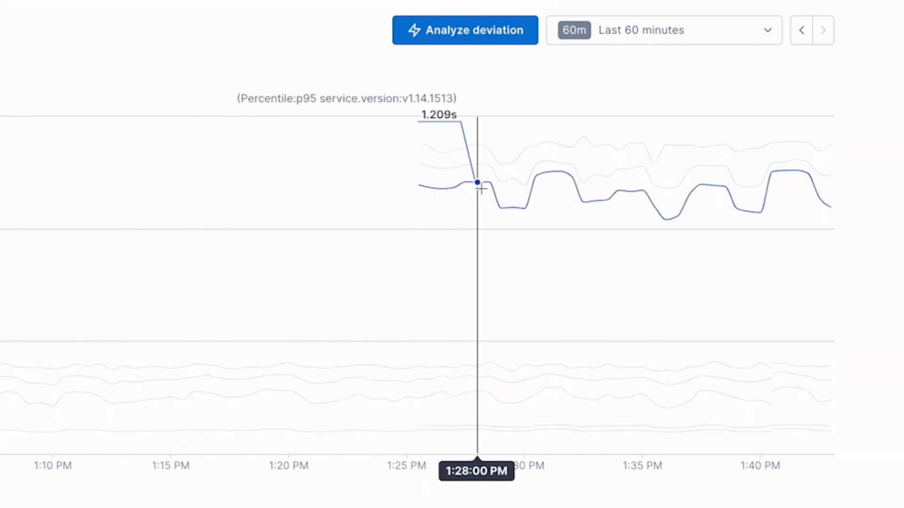
# Add customer as a second Group by key alongside service.version
pyautogui.click(489, 115)
pyautogui.write('customer')
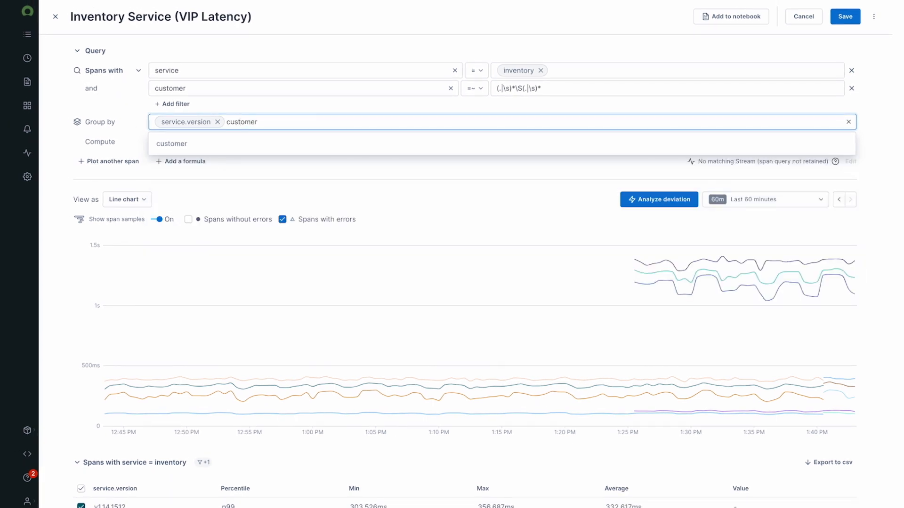
pyautogui.moveTo(482, 147)
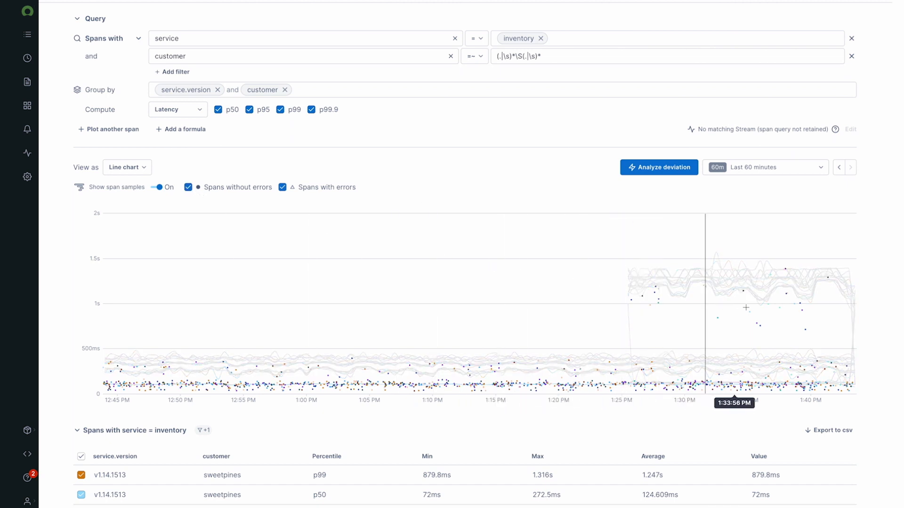
pyautogui.moveTo(784, 269)
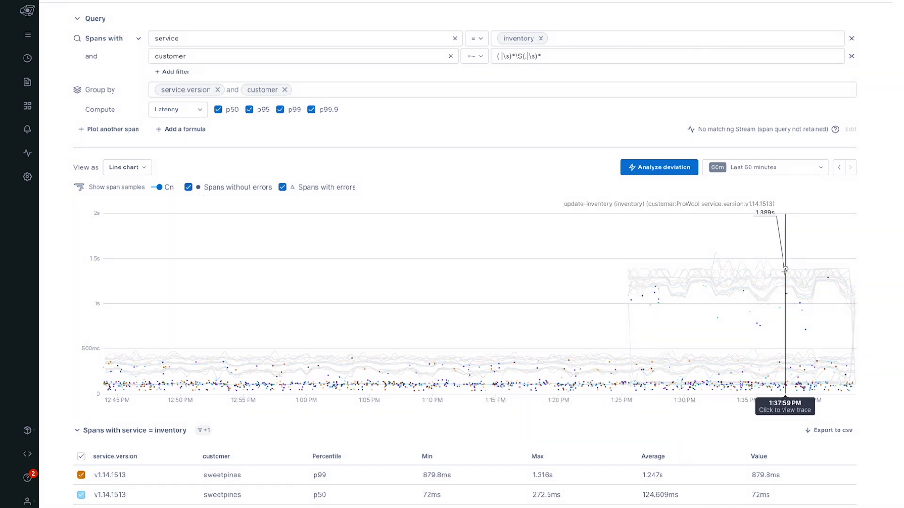
# Open the 1.389s update-inventory sample's trace, revealing the 1.35s write-cache span
pyautogui.click(784, 268)
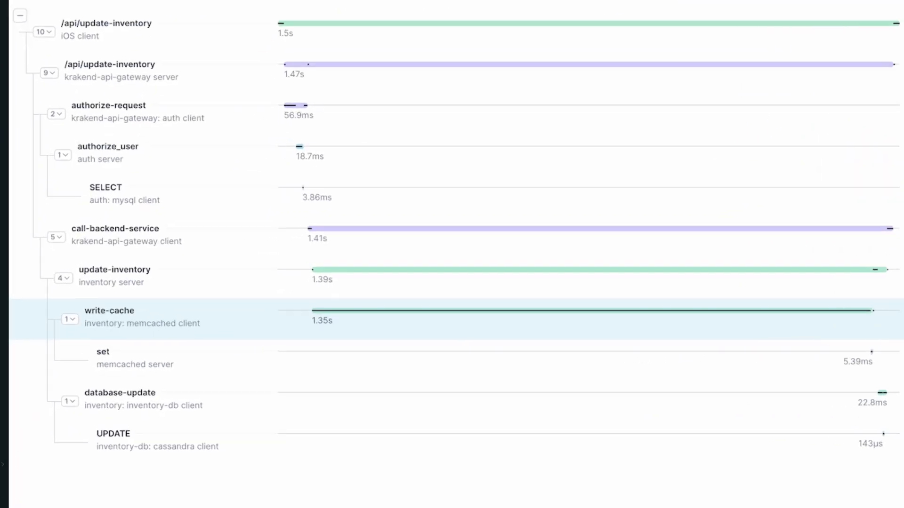
pyautogui.scroll(-3)
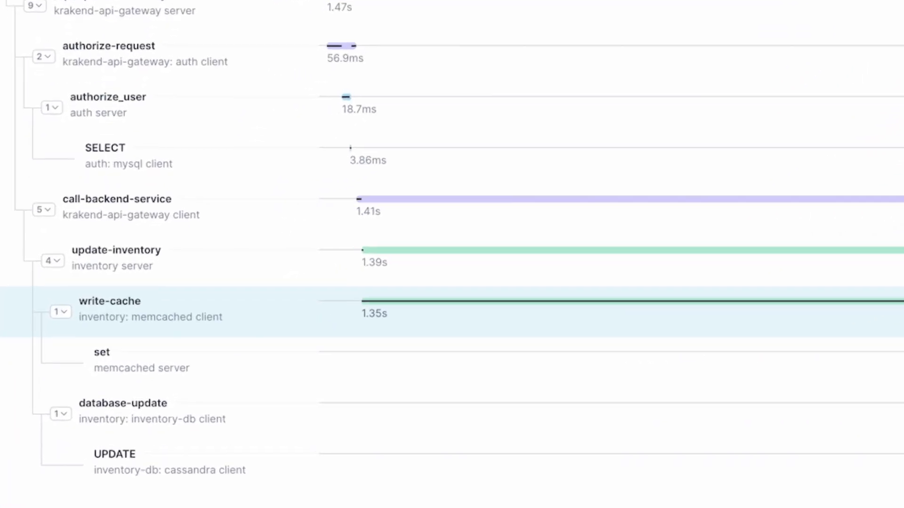